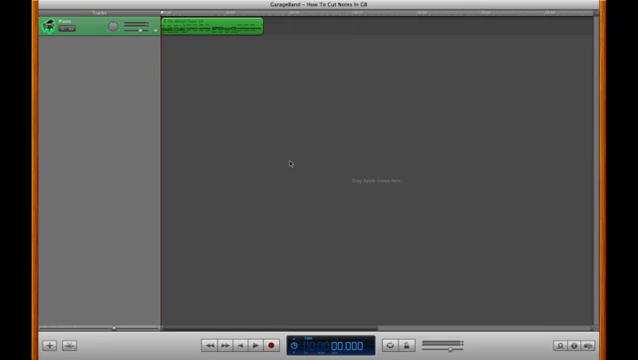
pyautogui.moveTo(204, 66)
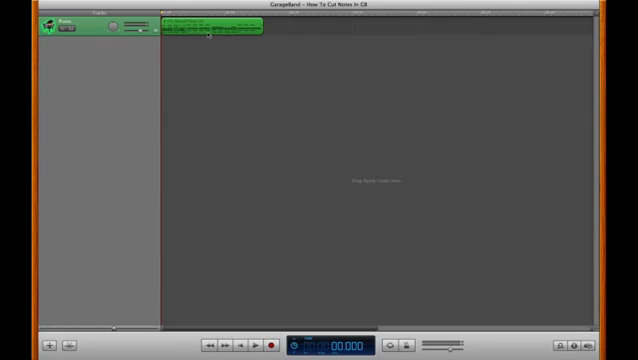
pyautogui.moveTo(204, 62)
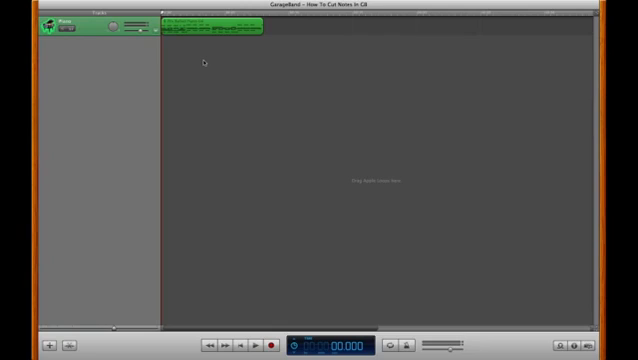
pyautogui.moveTo(148, 194)
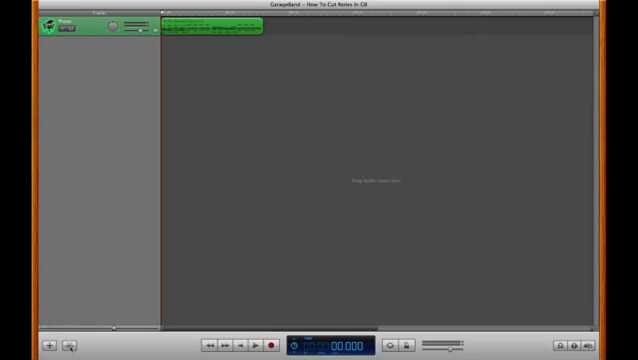
pyautogui.moveTo(64, 344)
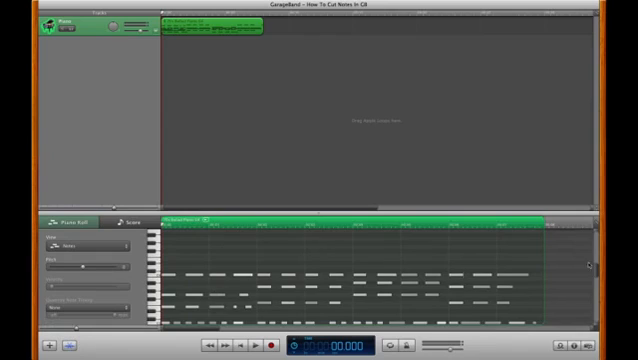
# - Scroll the piano-roll editor to bring the loop's MIDI notes into view
pyautogui.scroll(-3)
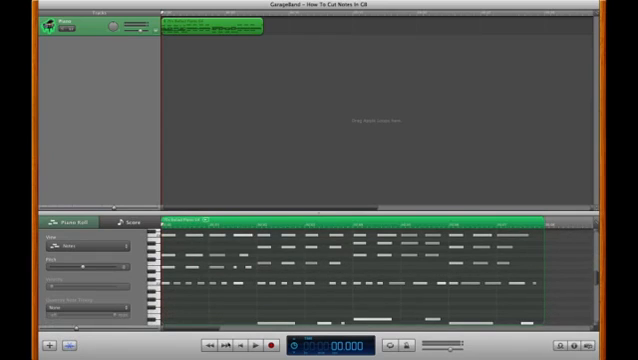
pyautogui.moveTo(244, 190)
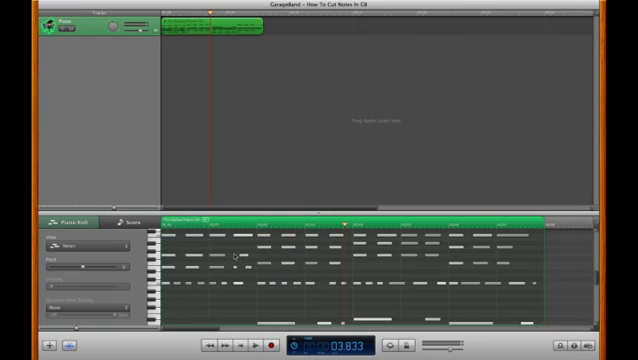
pyautogui.click(232, 258)
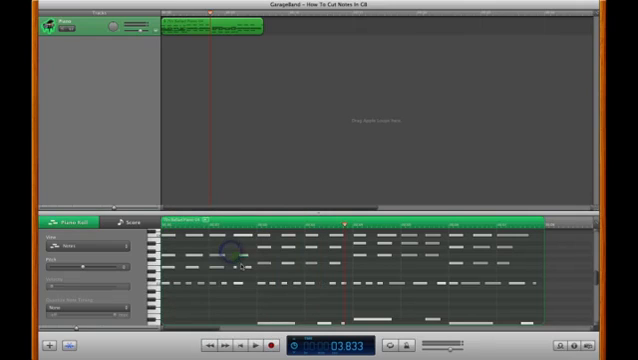